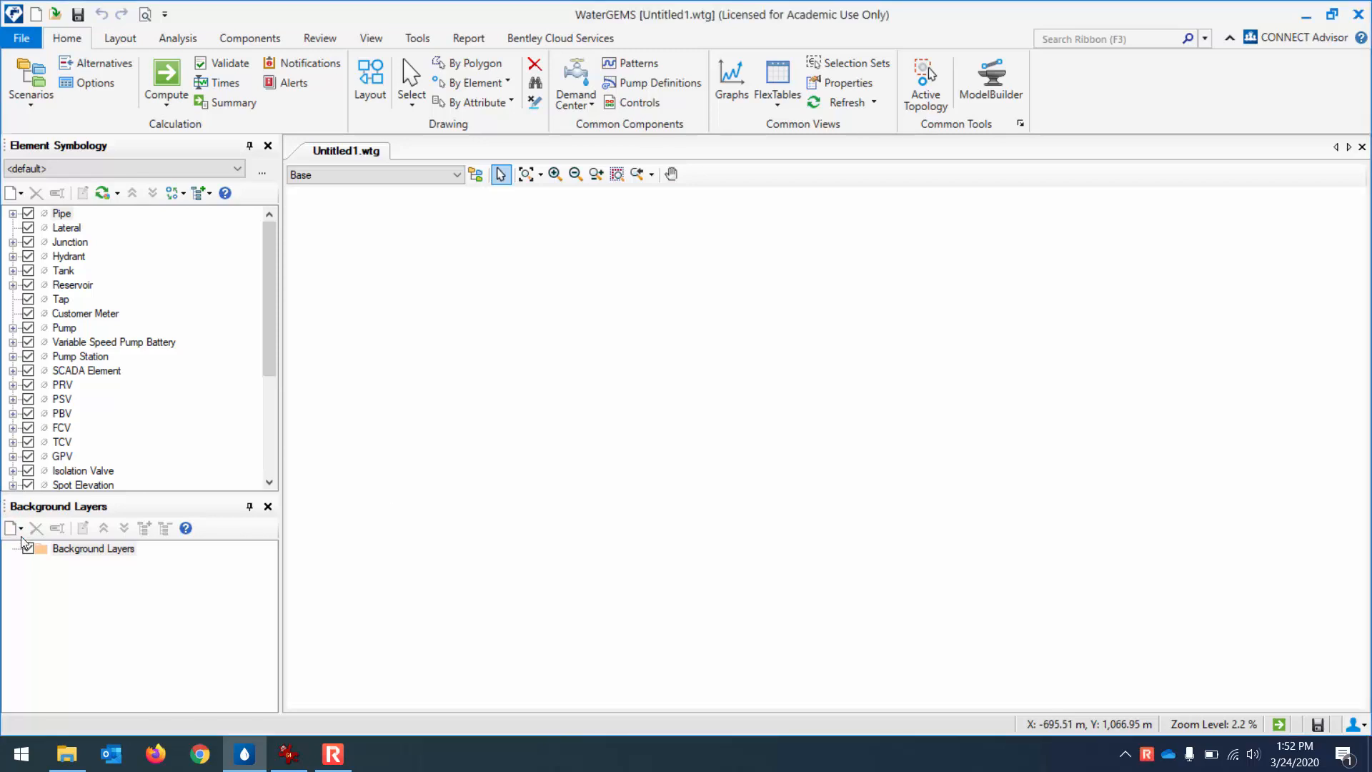
- Add the map image as a new background file with Use Compression left checked
left_click(12, 527)
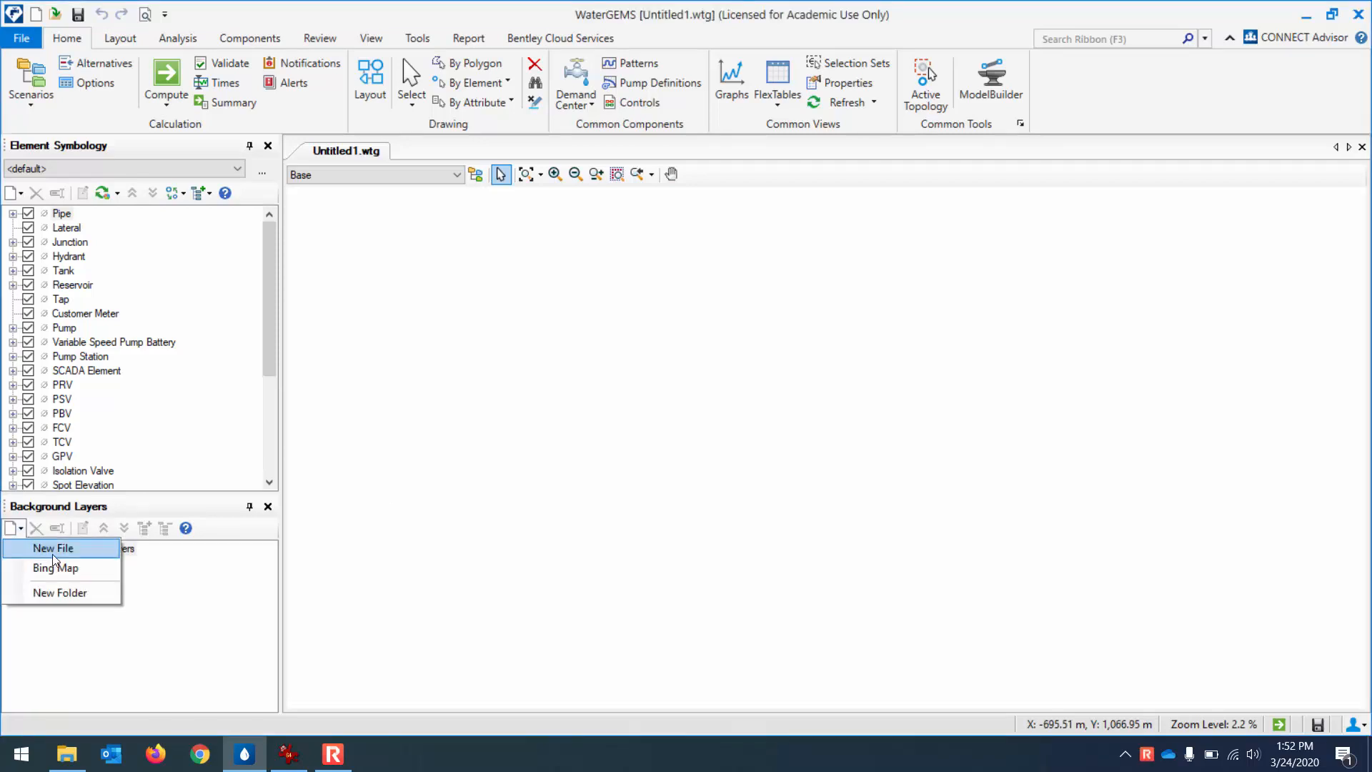
left_click(52, 549)
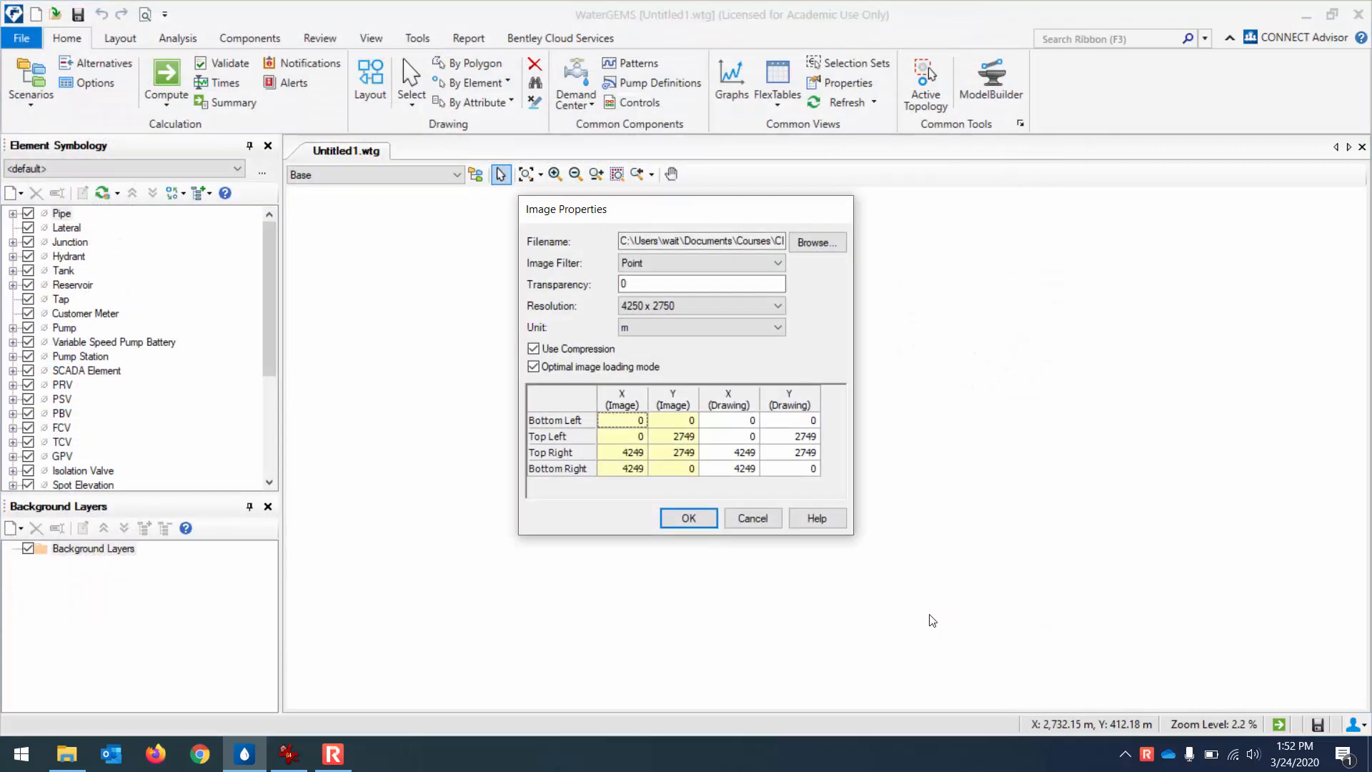
mouse_move(915, 592)
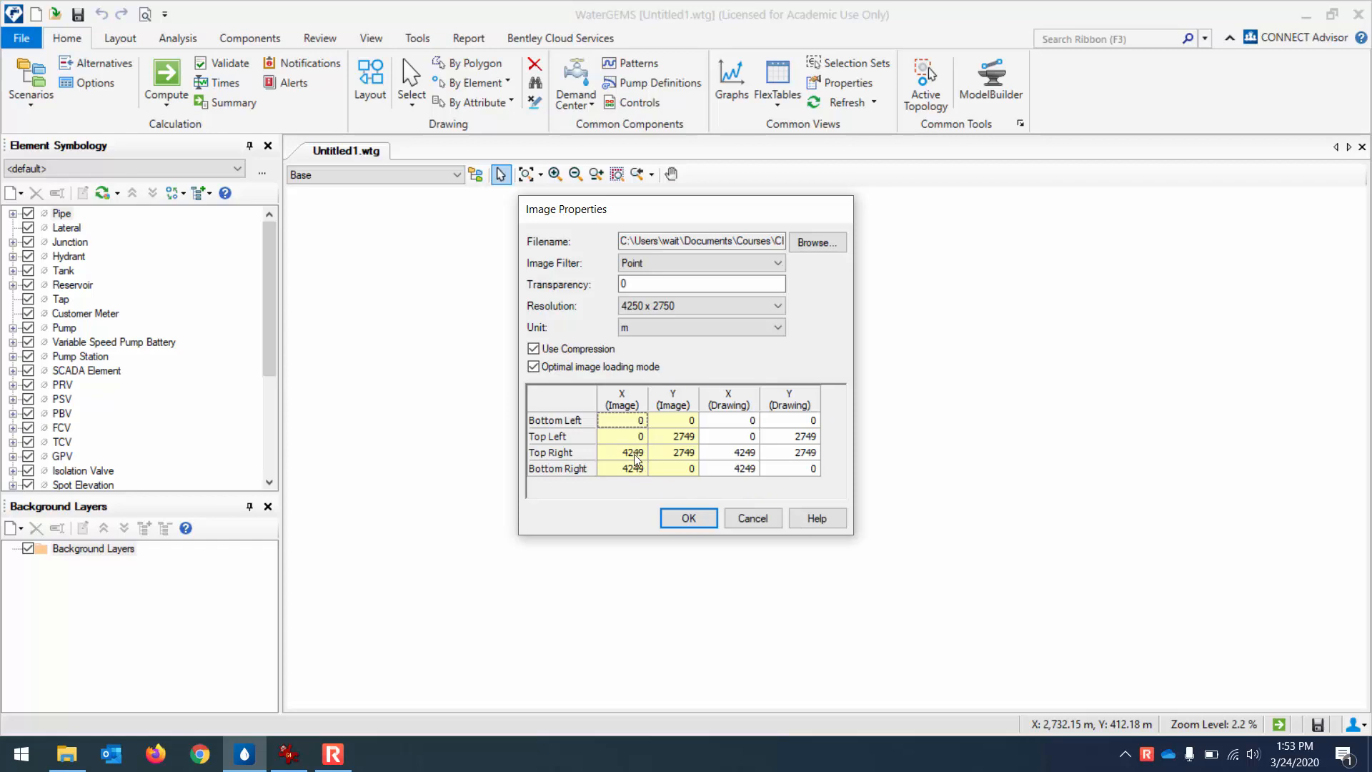
left_click(622, 468)
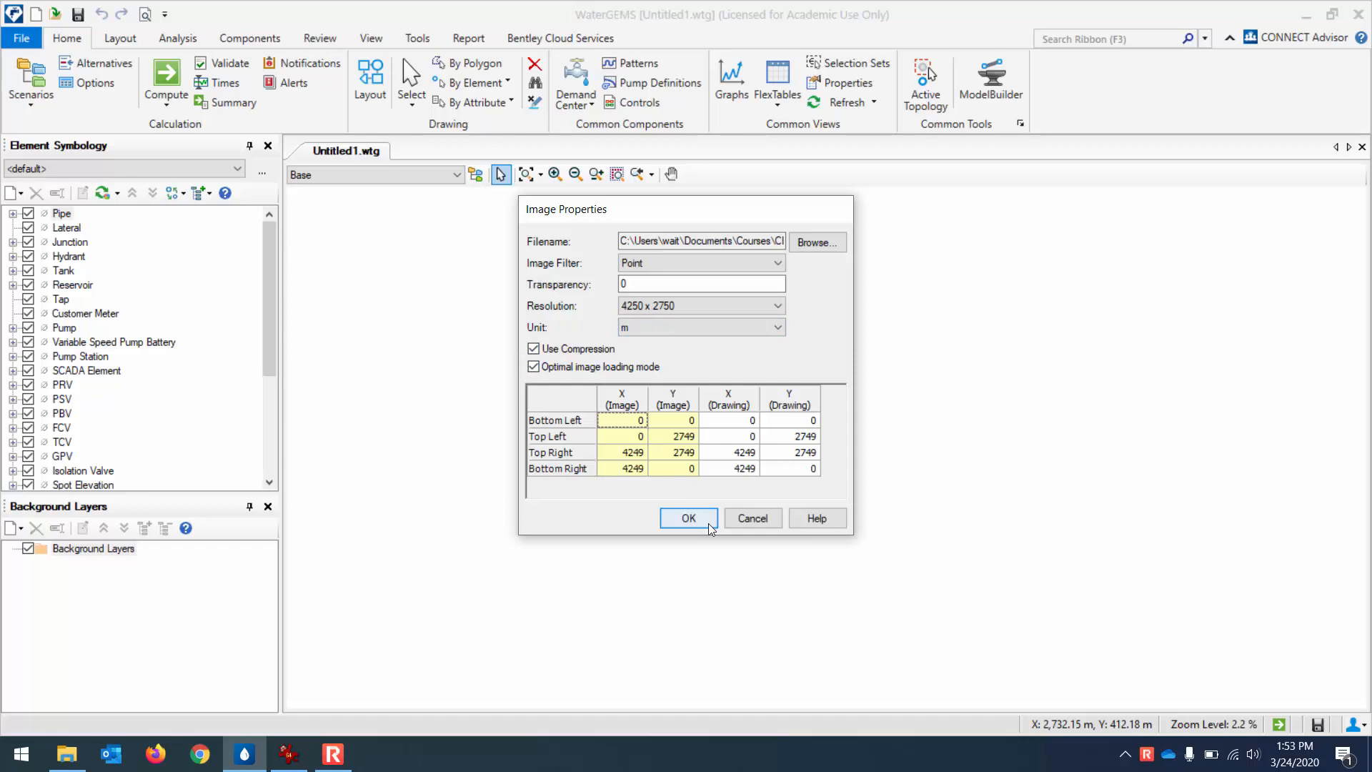
left_click(688, 517)
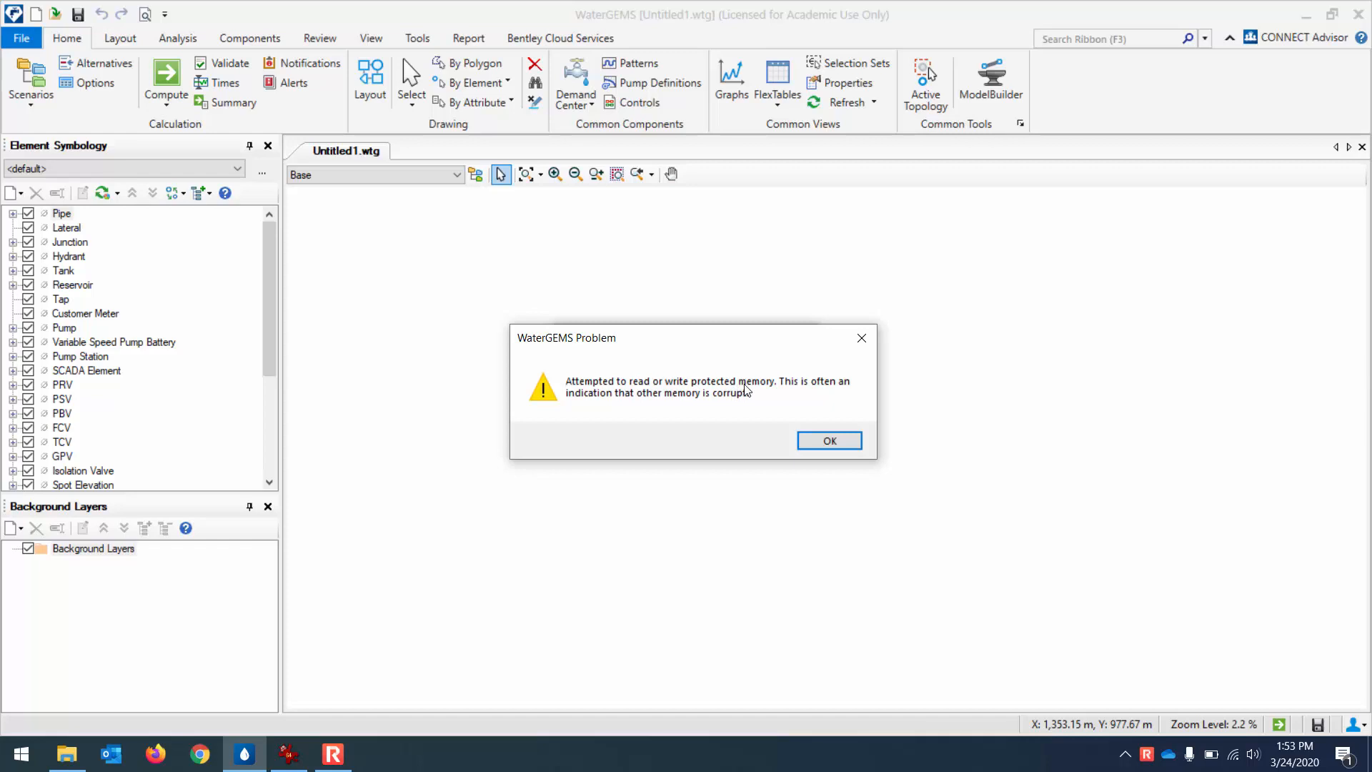
mouse_move(738, 432)
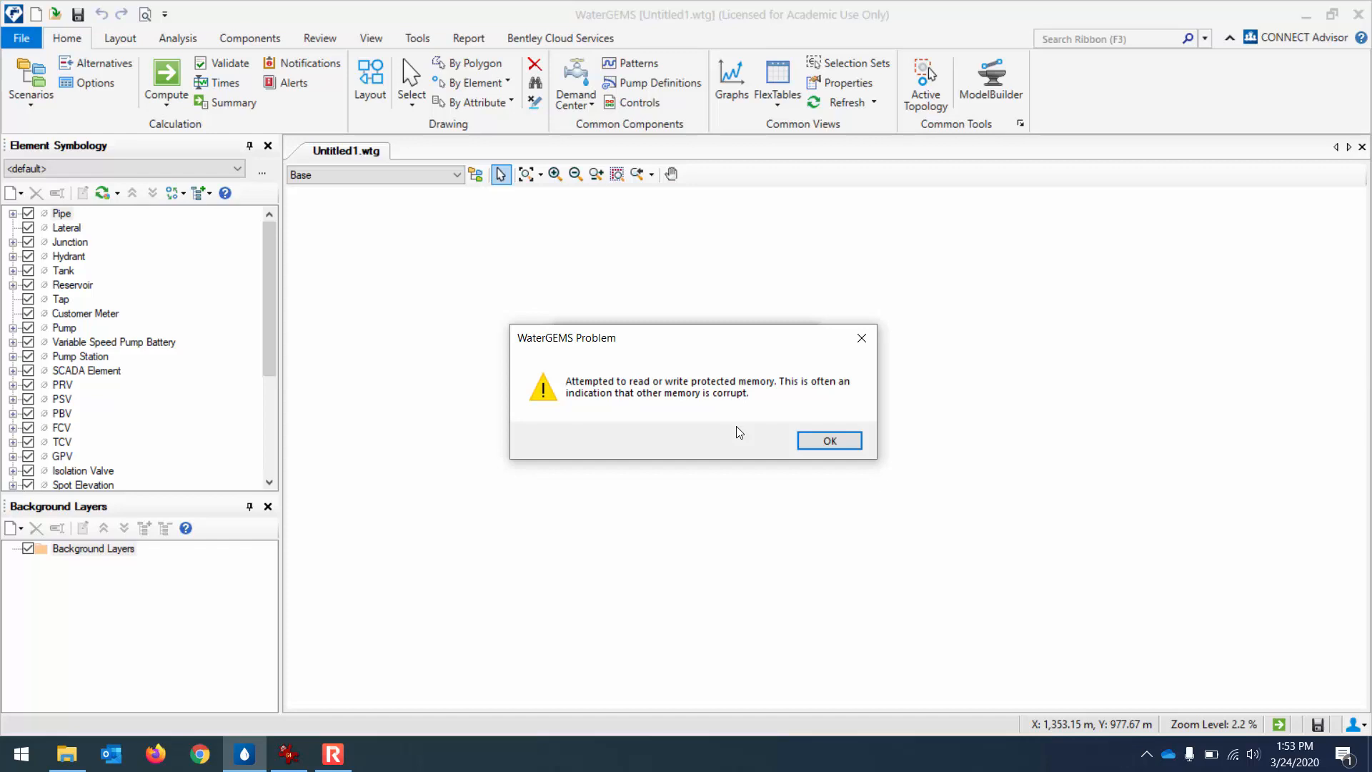
- Dismiss the WaterGEMS protected-memory error dialog with OK
left_click(828, 441)
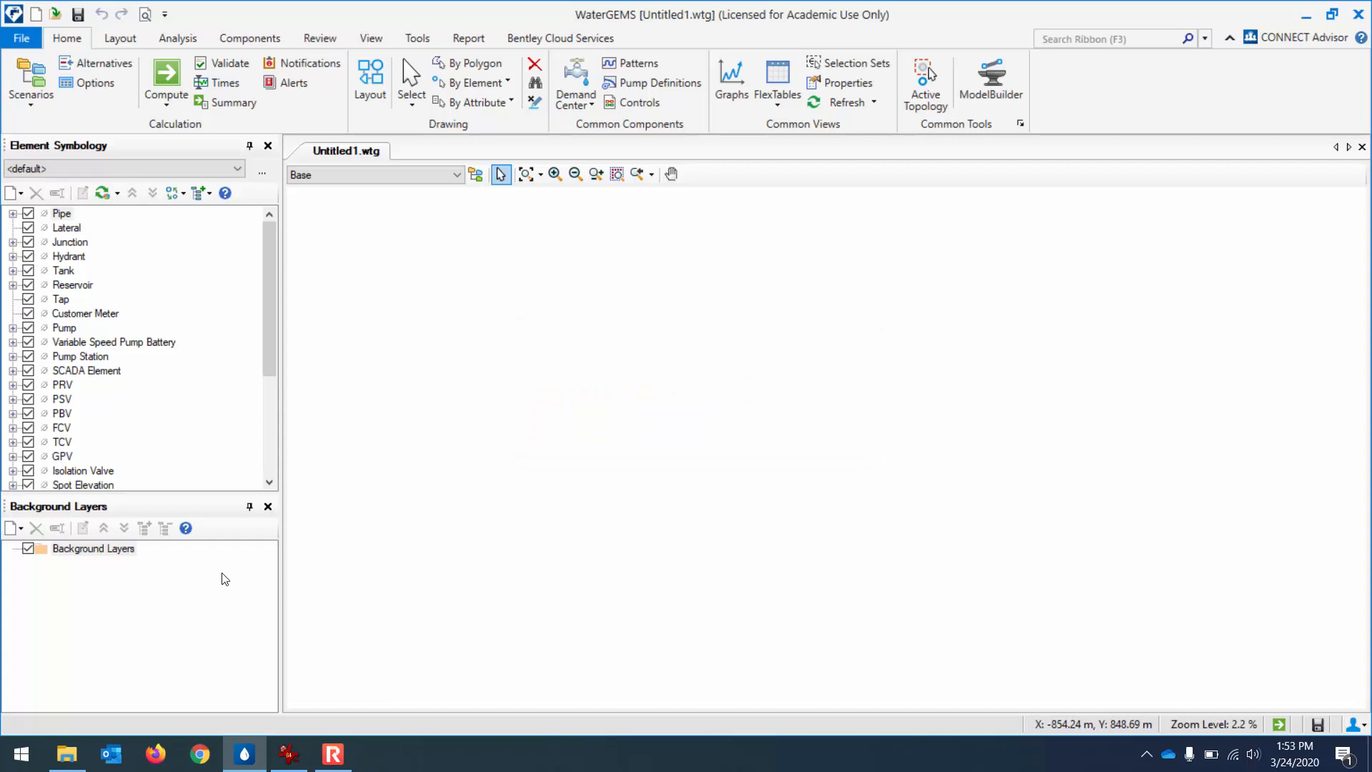
- Add xid-21782523_2.jpg as a new background layer with Use Compression unchecked
right_click(93, 549)
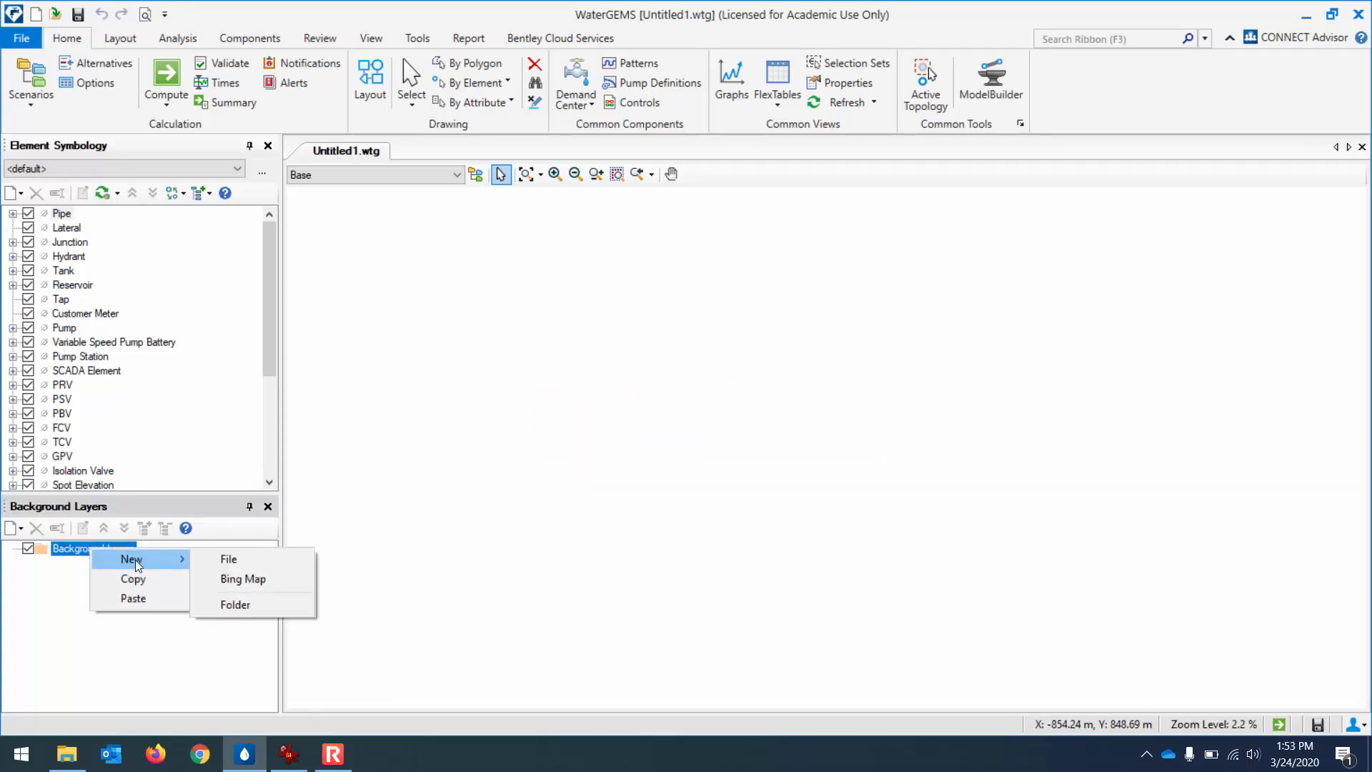
left_click(228, 559)
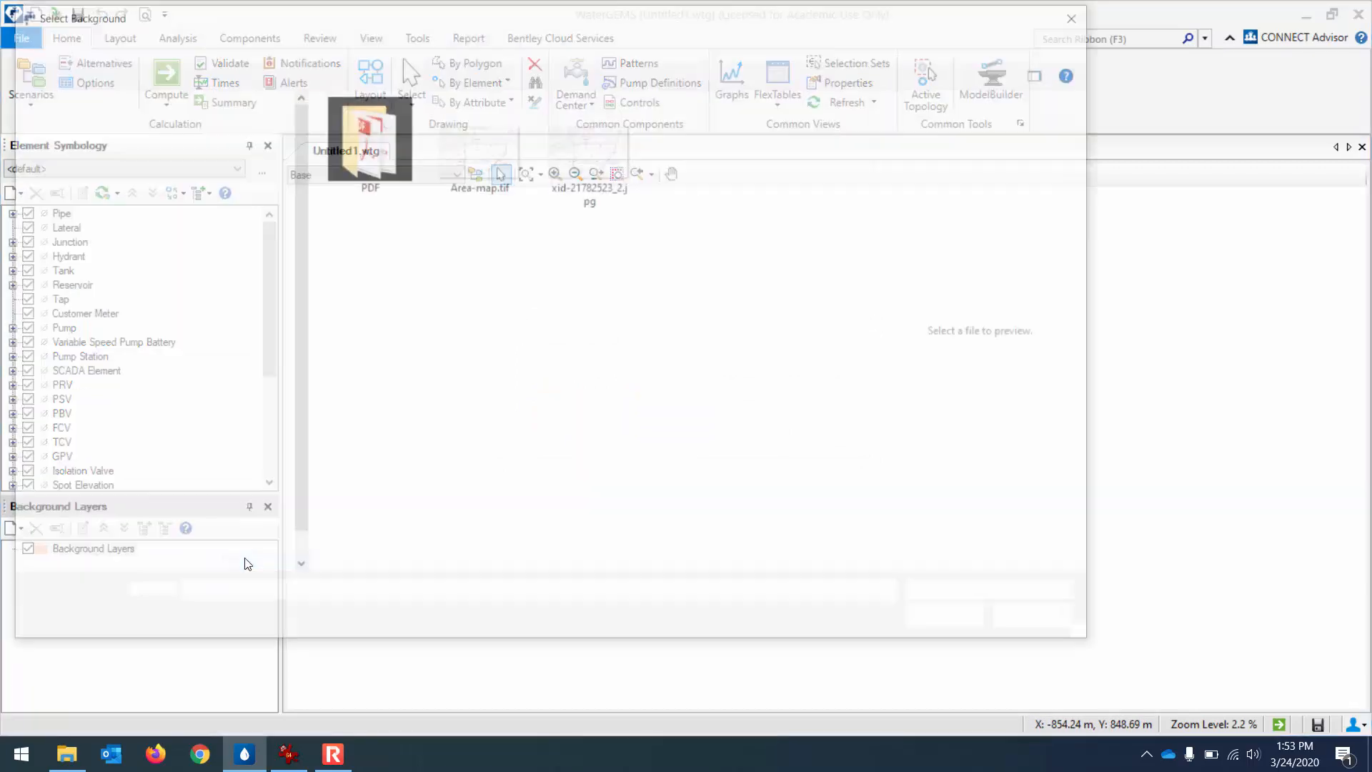
left_click(592, 140)
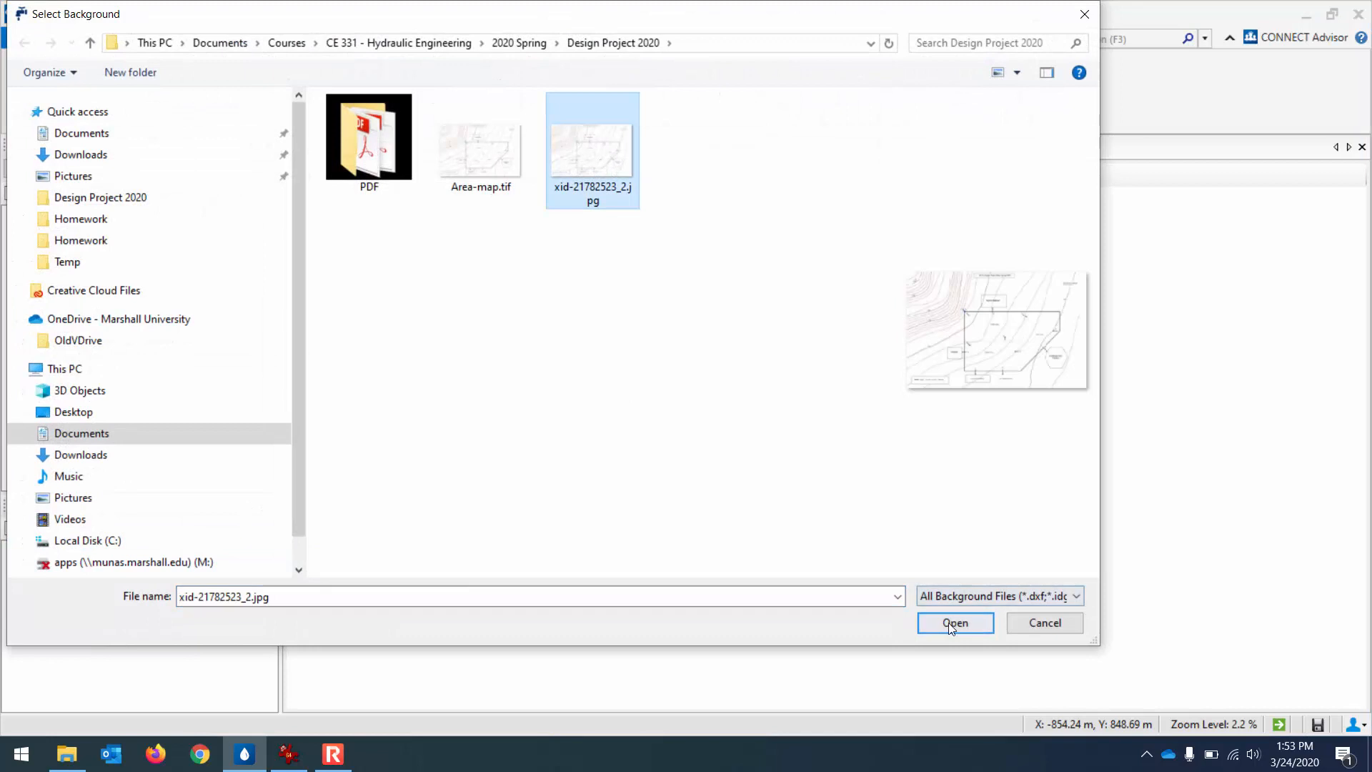
left_click(954, 622)
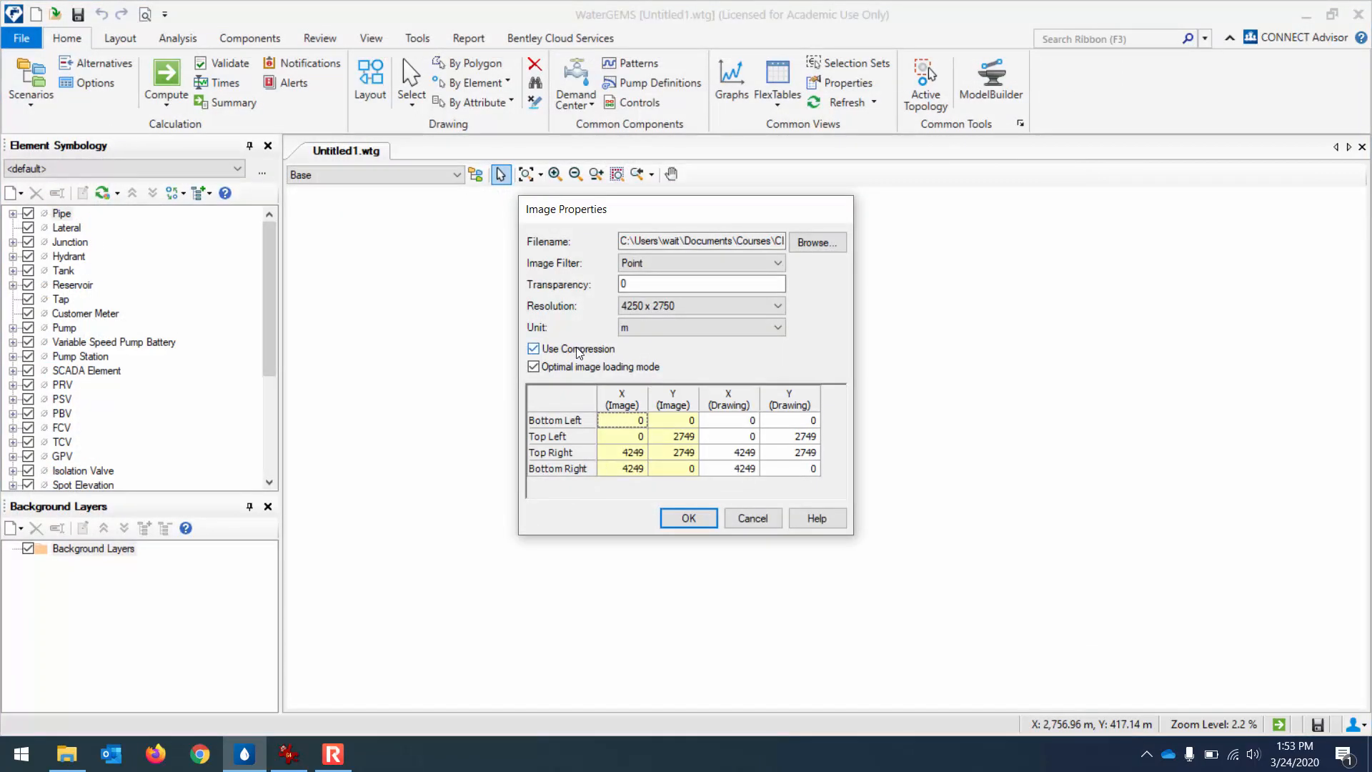
left_click(687, 517)
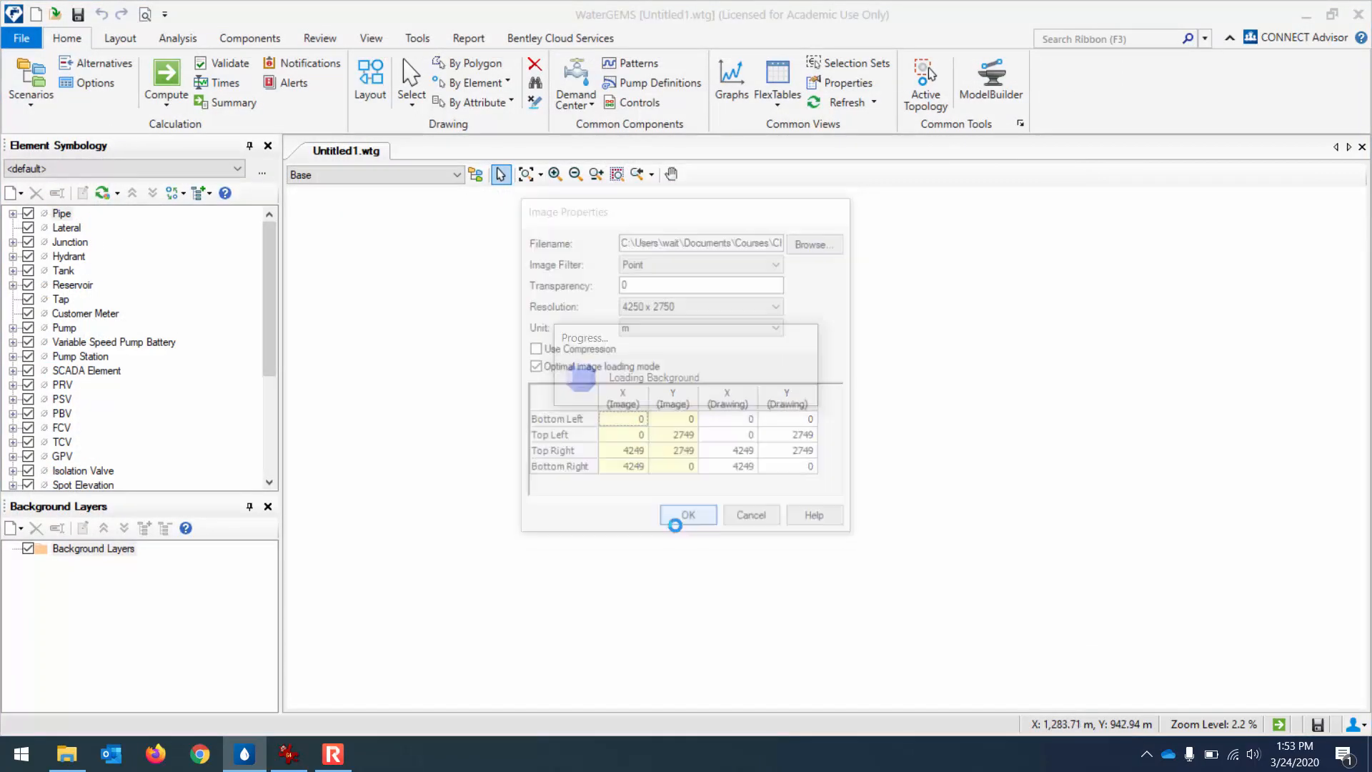
left_click(688, 515)
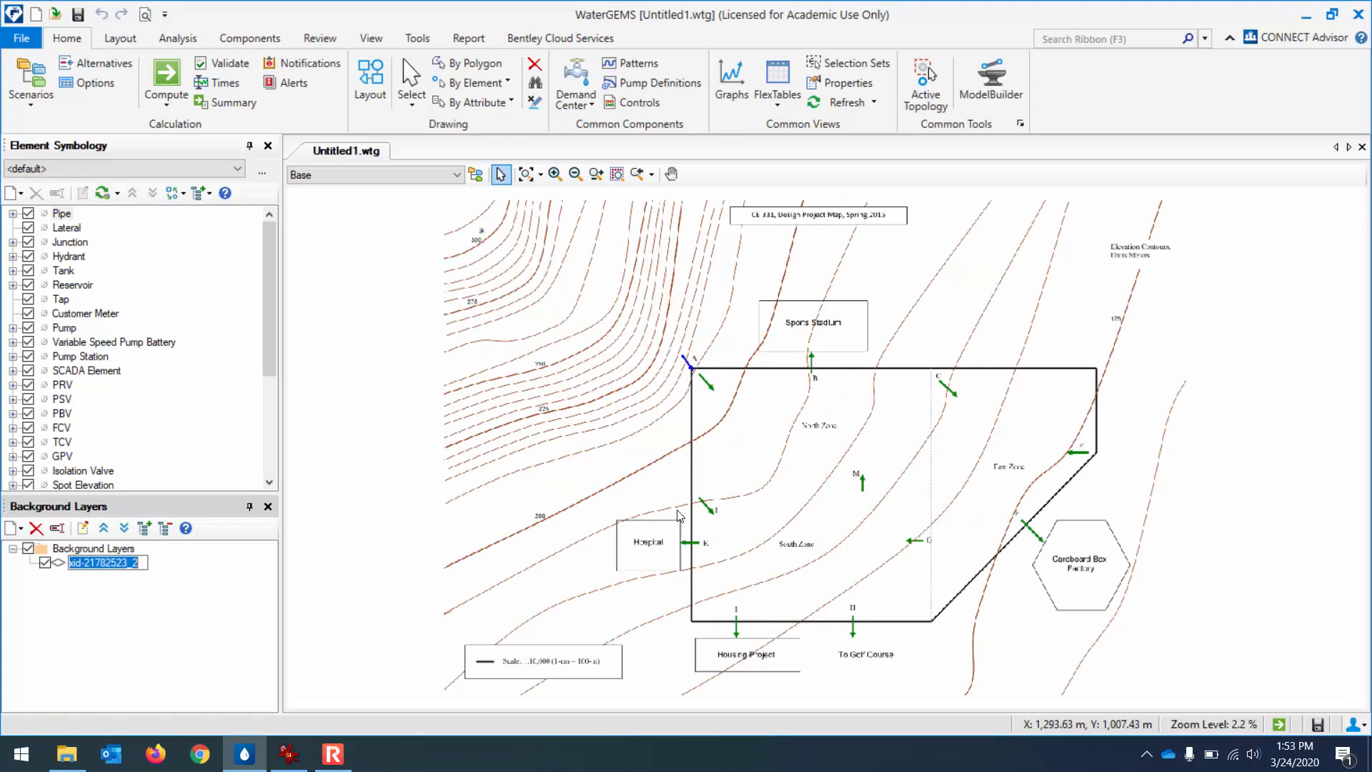
mouse_move(527, 173)
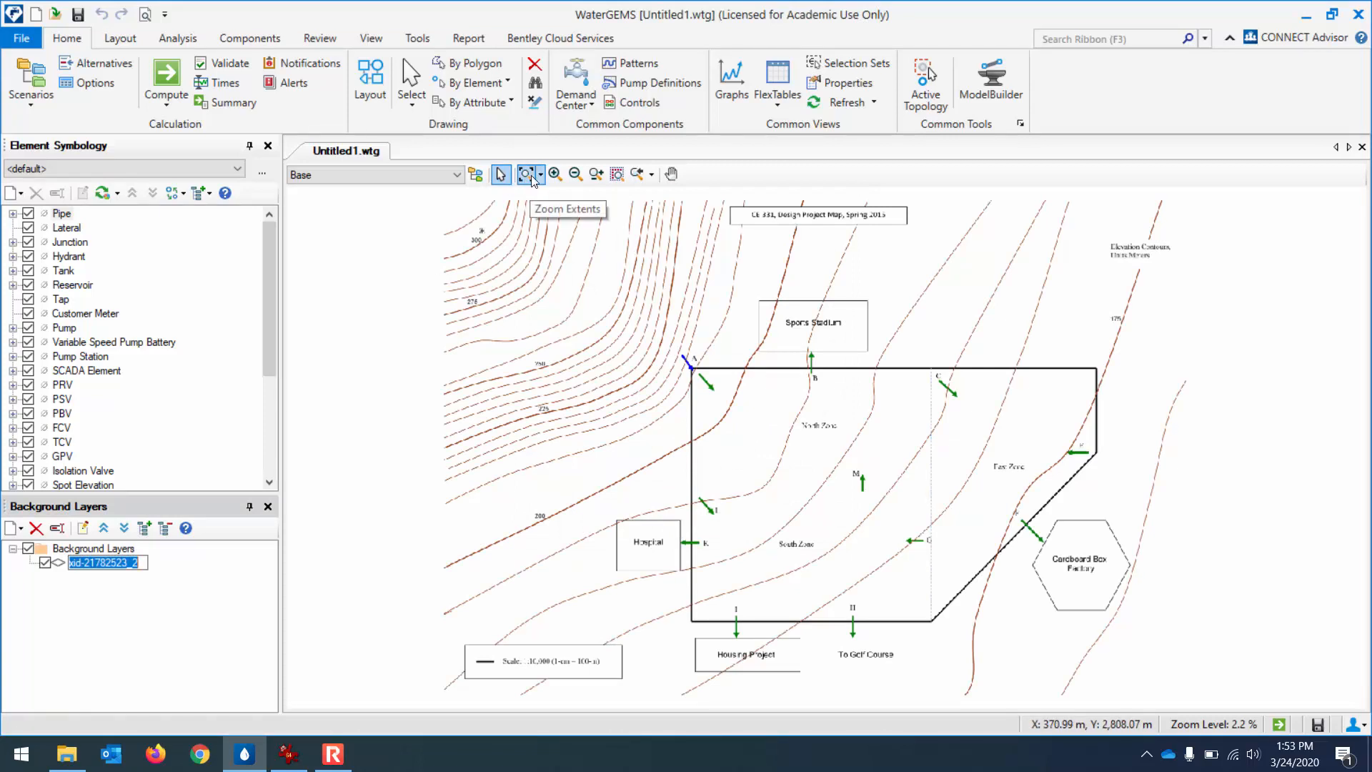
- Zoom in toward the Sports Stadium and the 1:10,000 scale bar
left_click(554, 173)
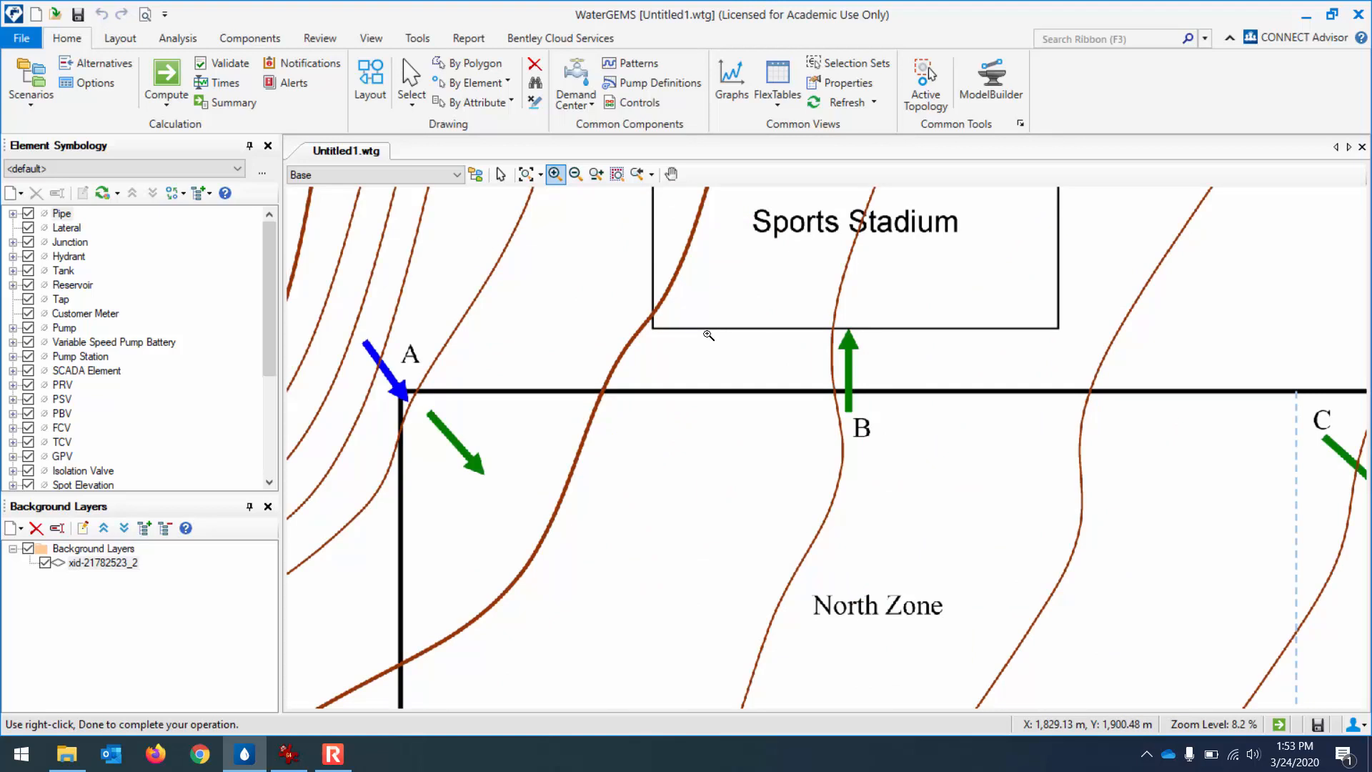
mouse_move(453, 273)
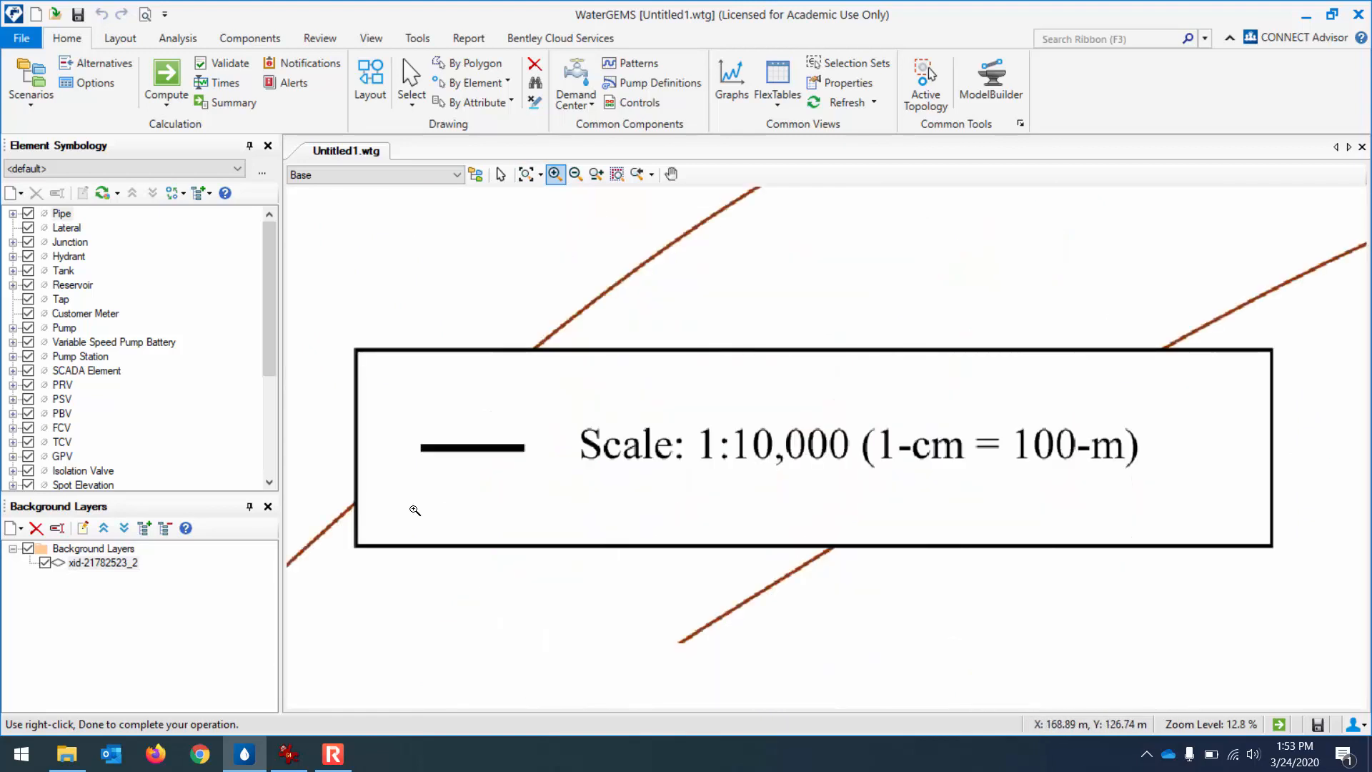
mouse_move(421, 446)
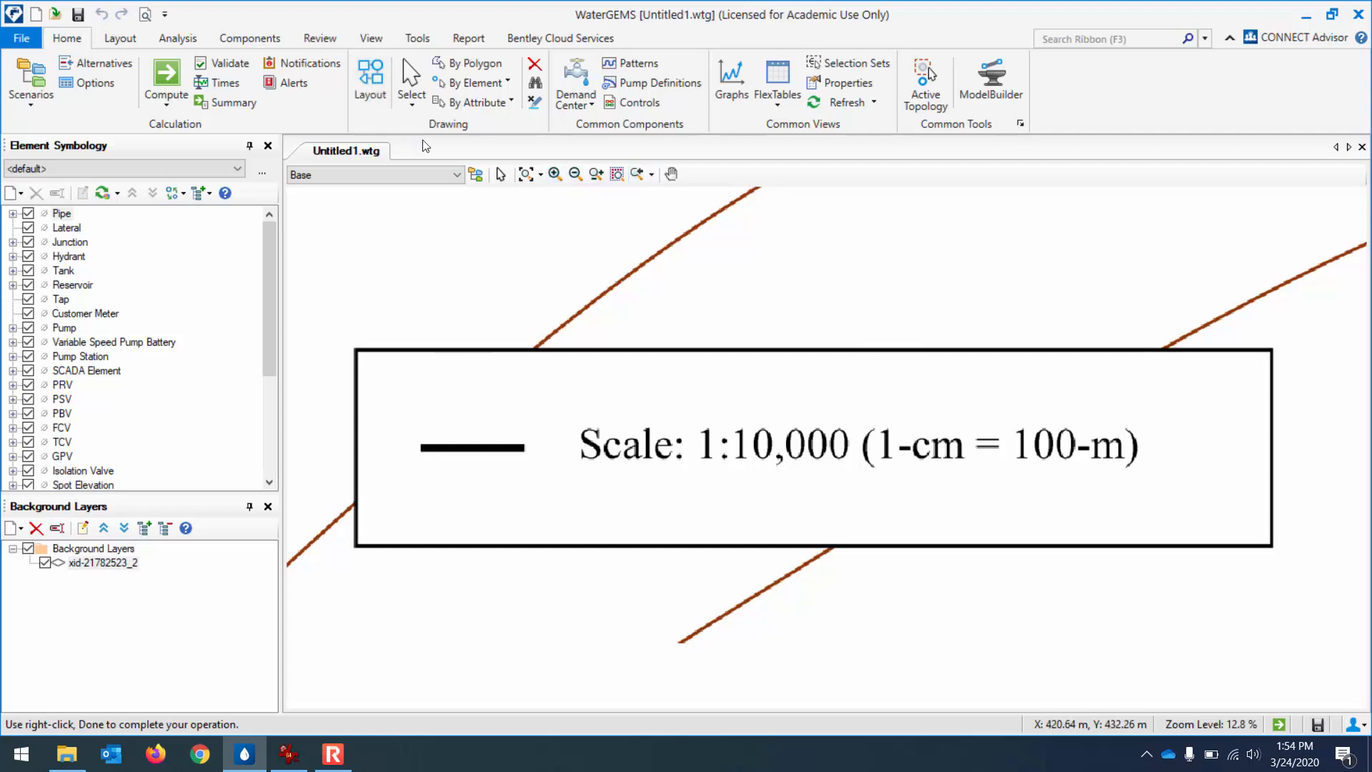
- Lay pipes over the scale bar and along the top boundary from A through B to C
left_click(370, 78)
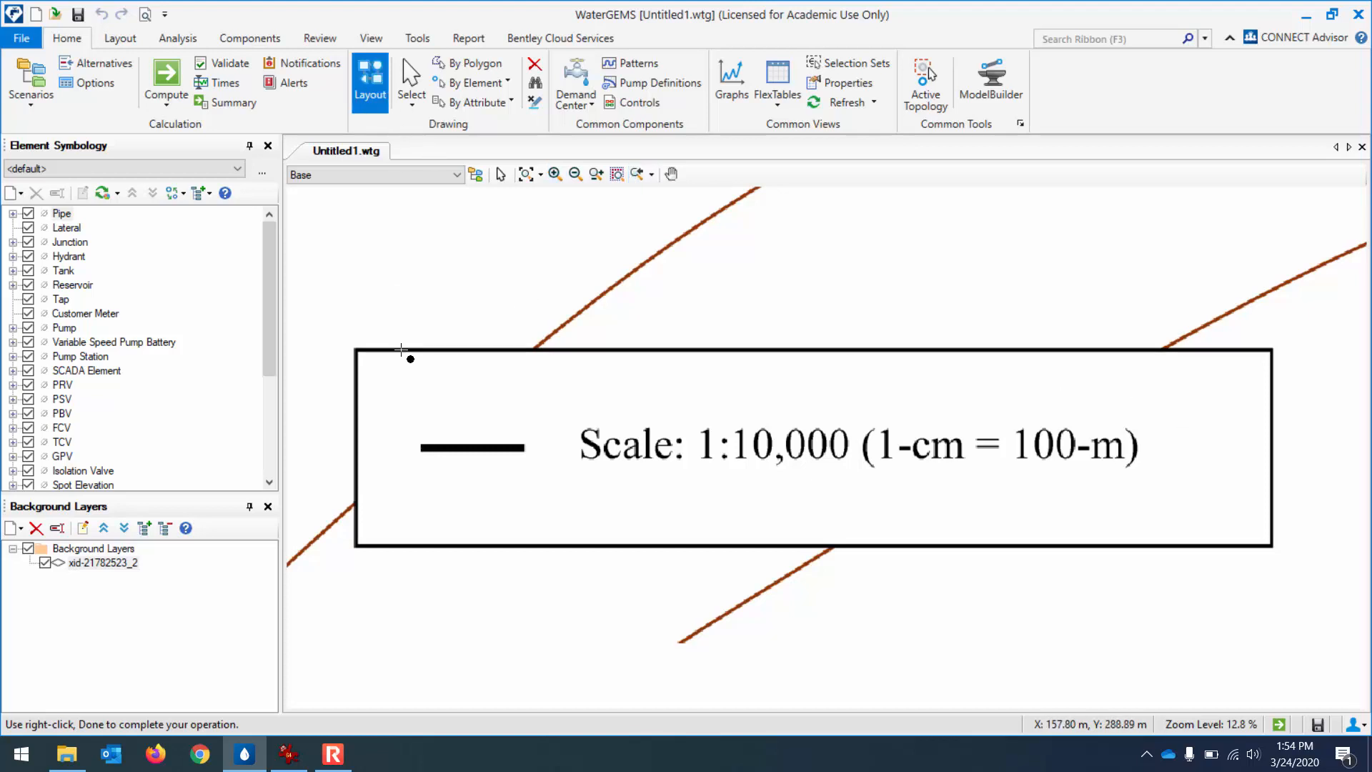
mouse_move(426, 452)
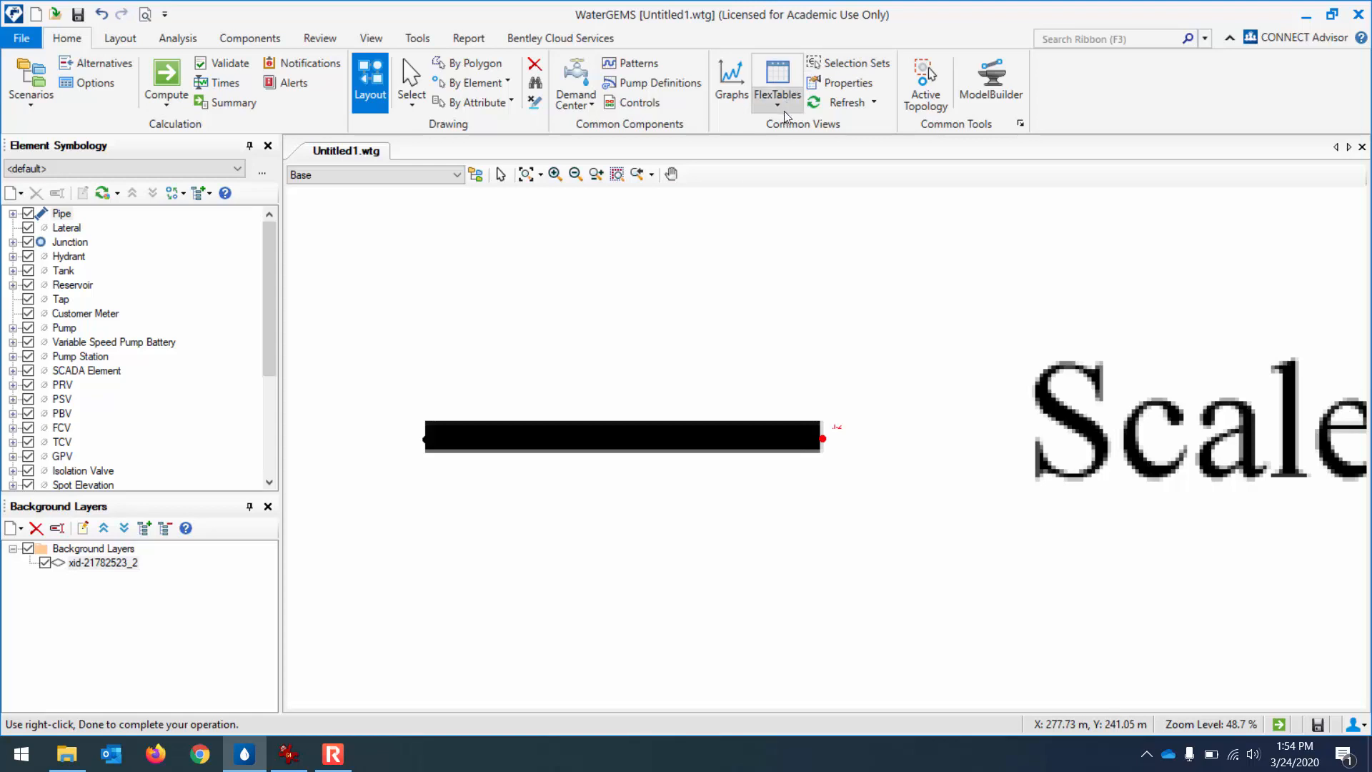
left_click(776, 79)
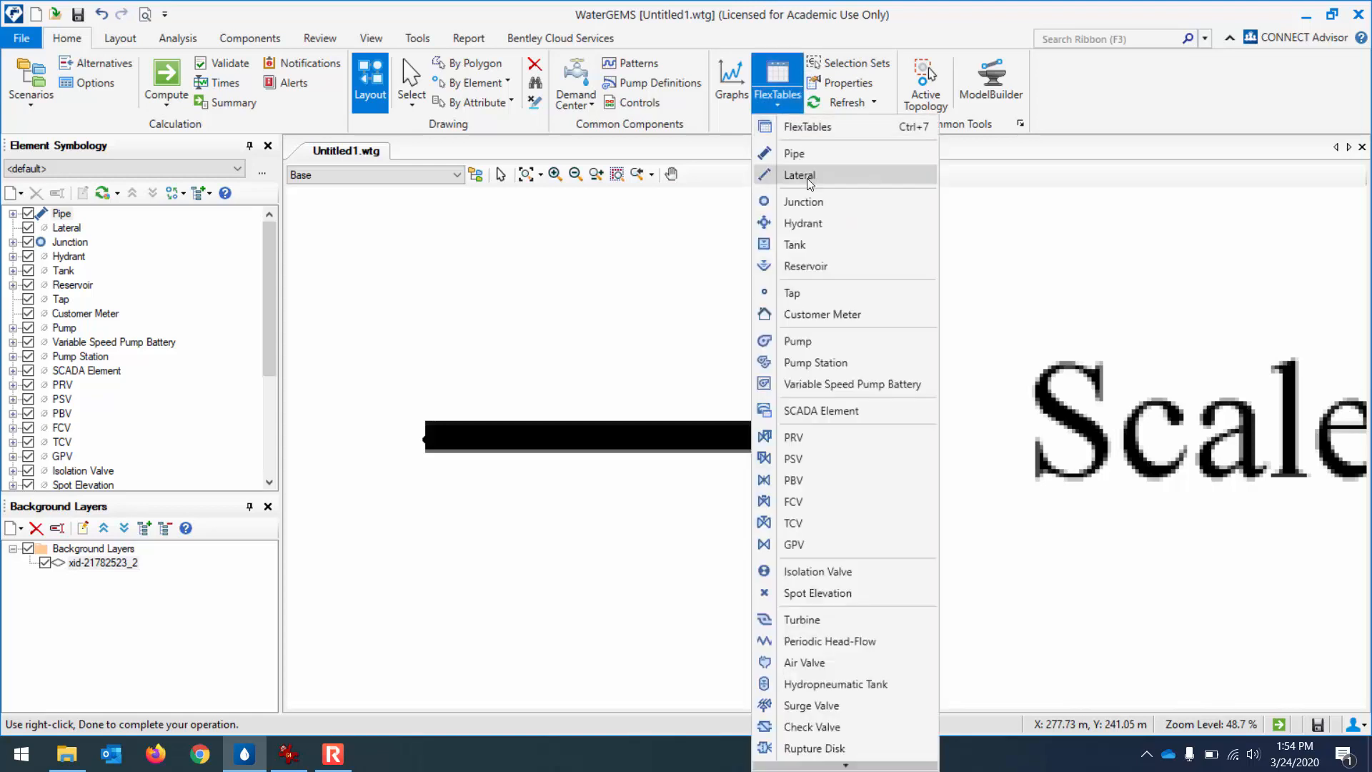
left_click(794, 153)
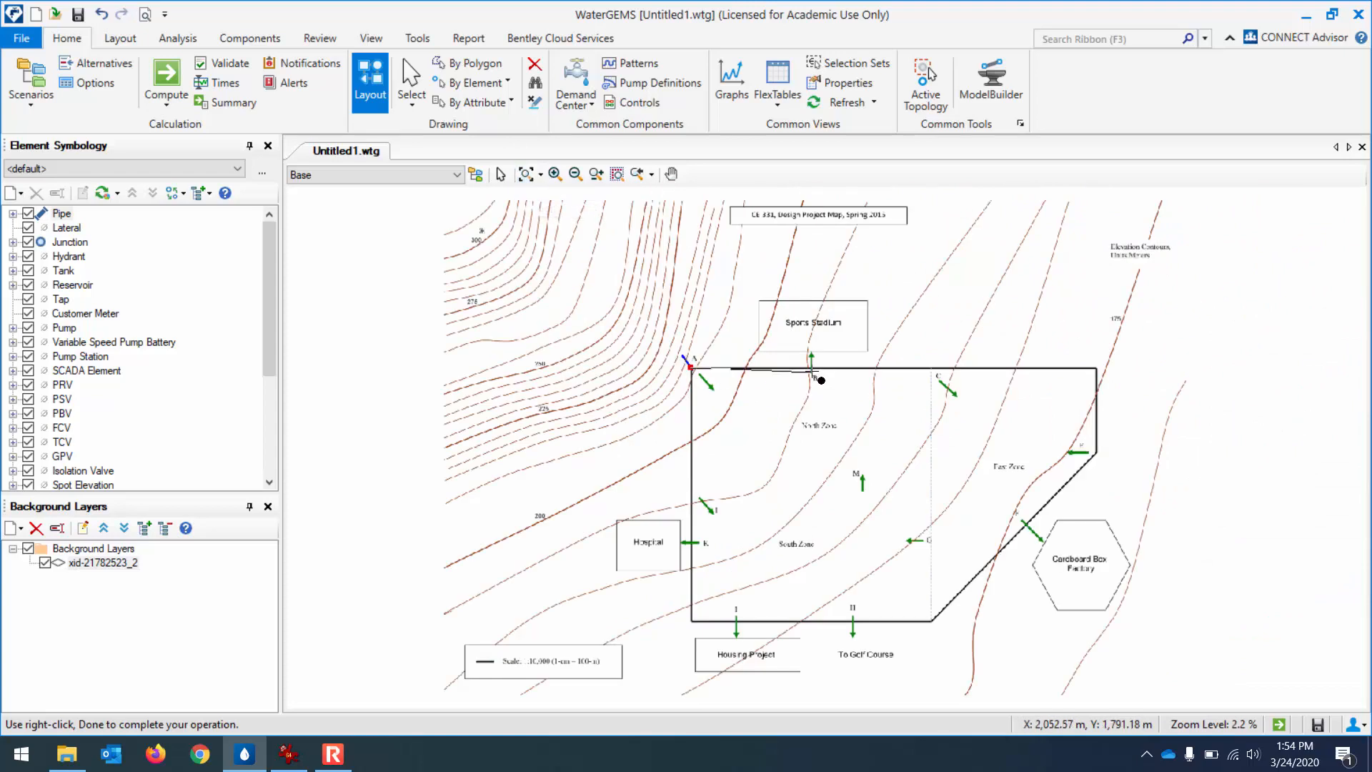
left_click(1005, 554)
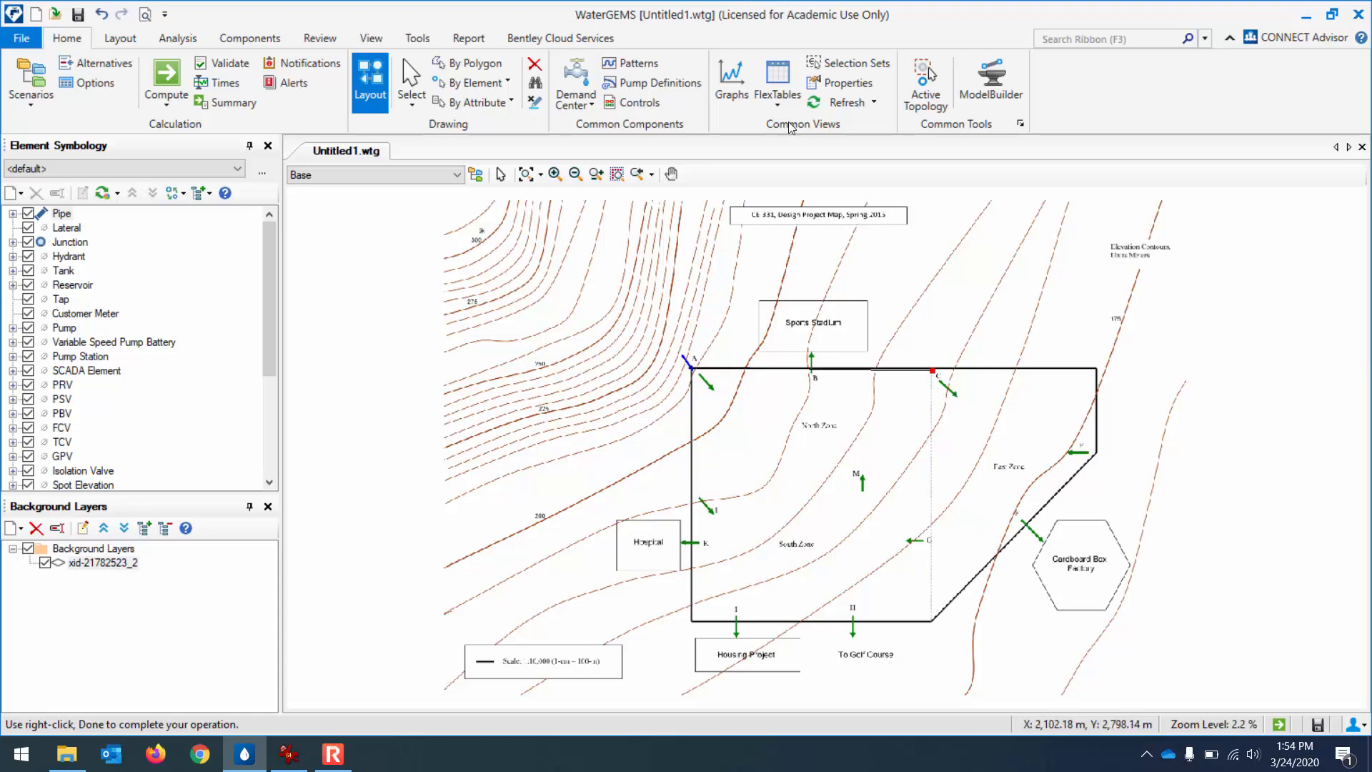
left_click(775, 83)
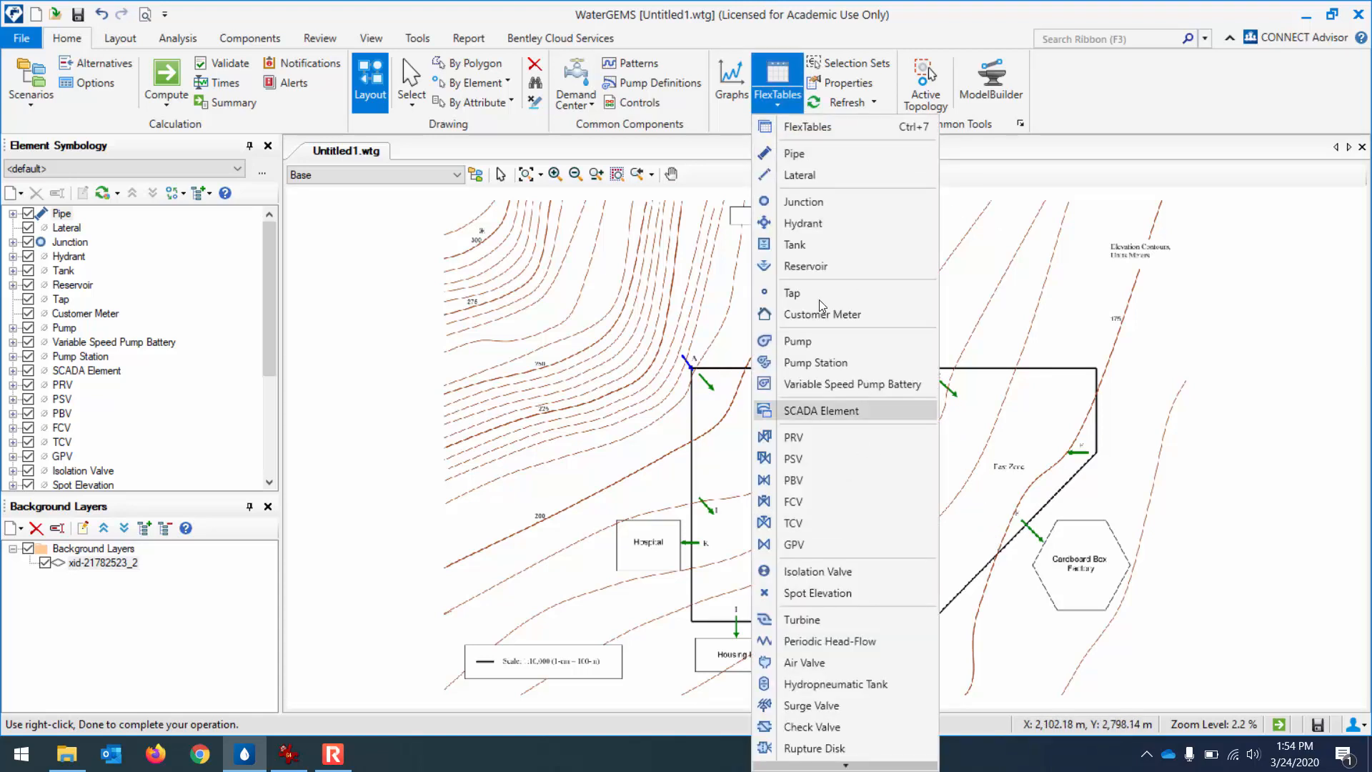
mouse_move(829, 153)
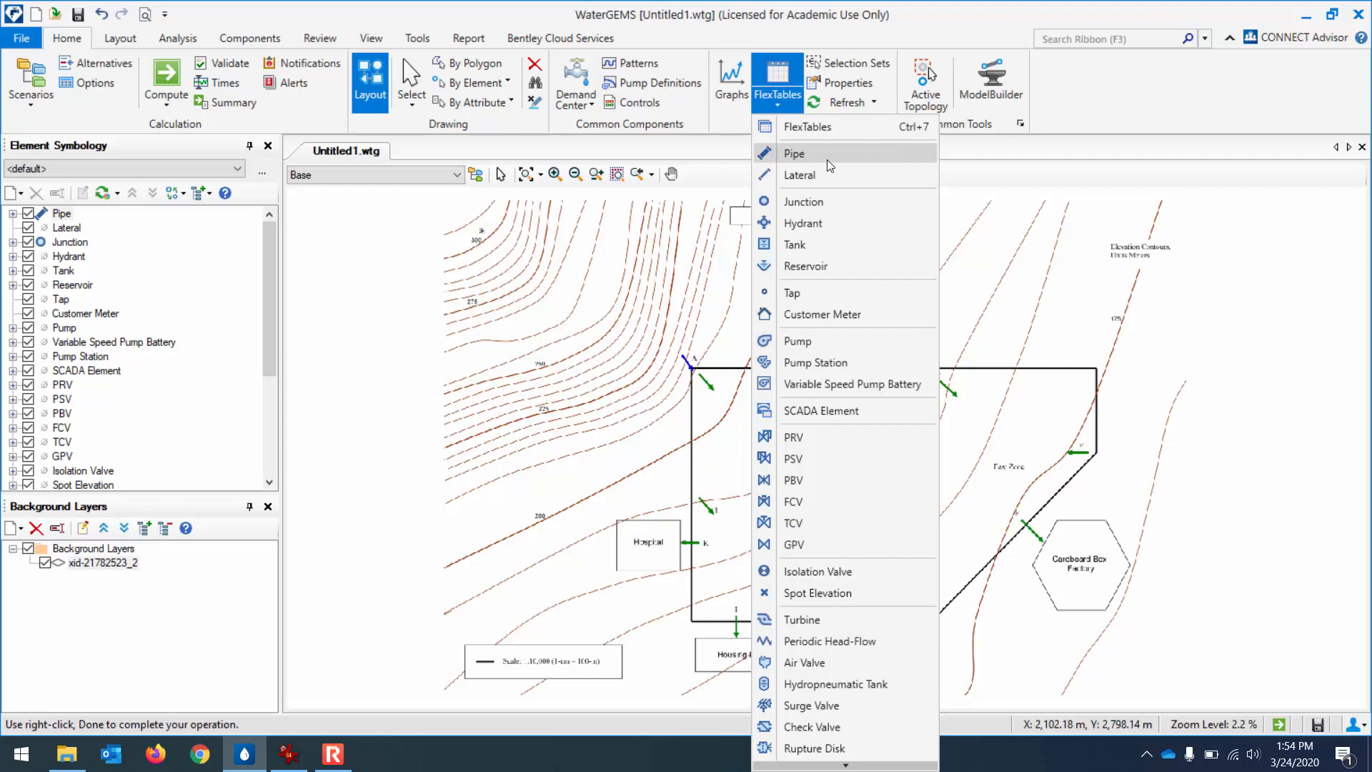
mouse_move(829, 175)
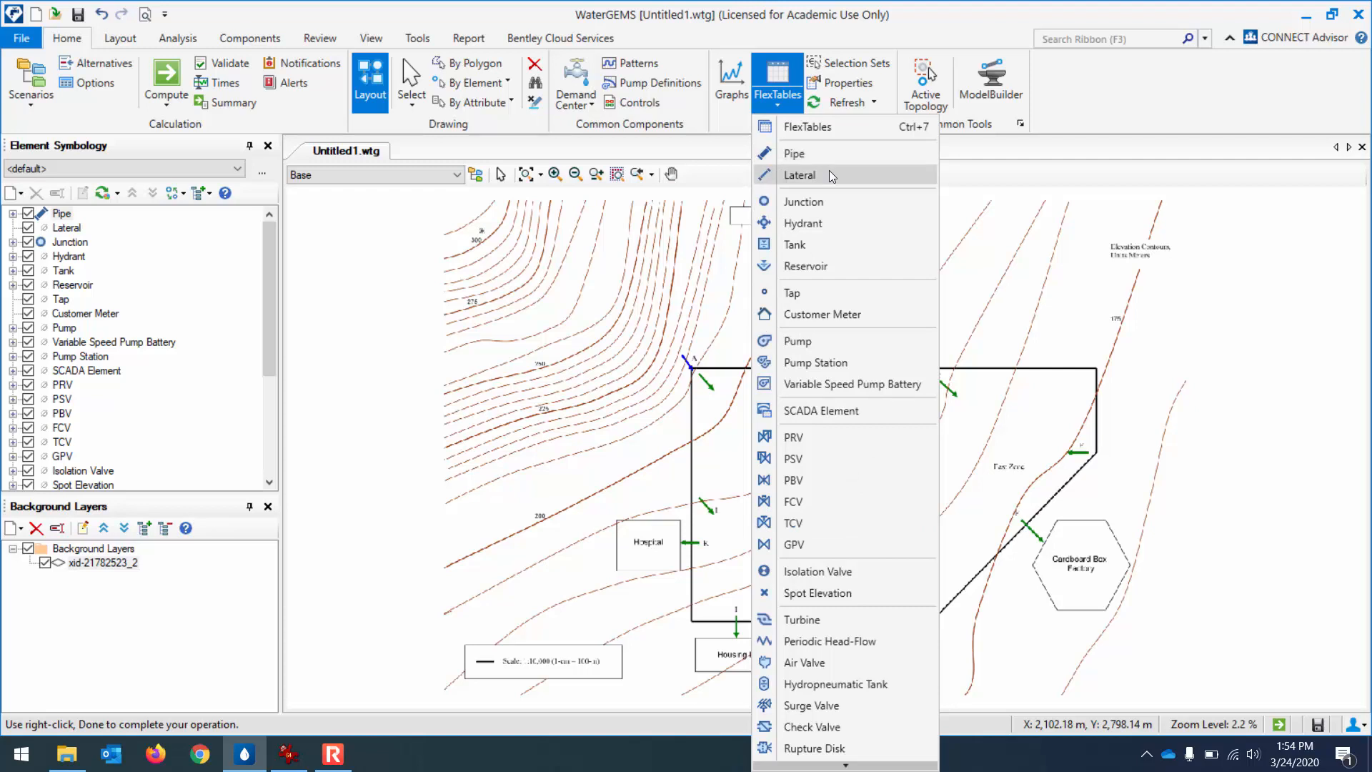
left_click(799, 174)
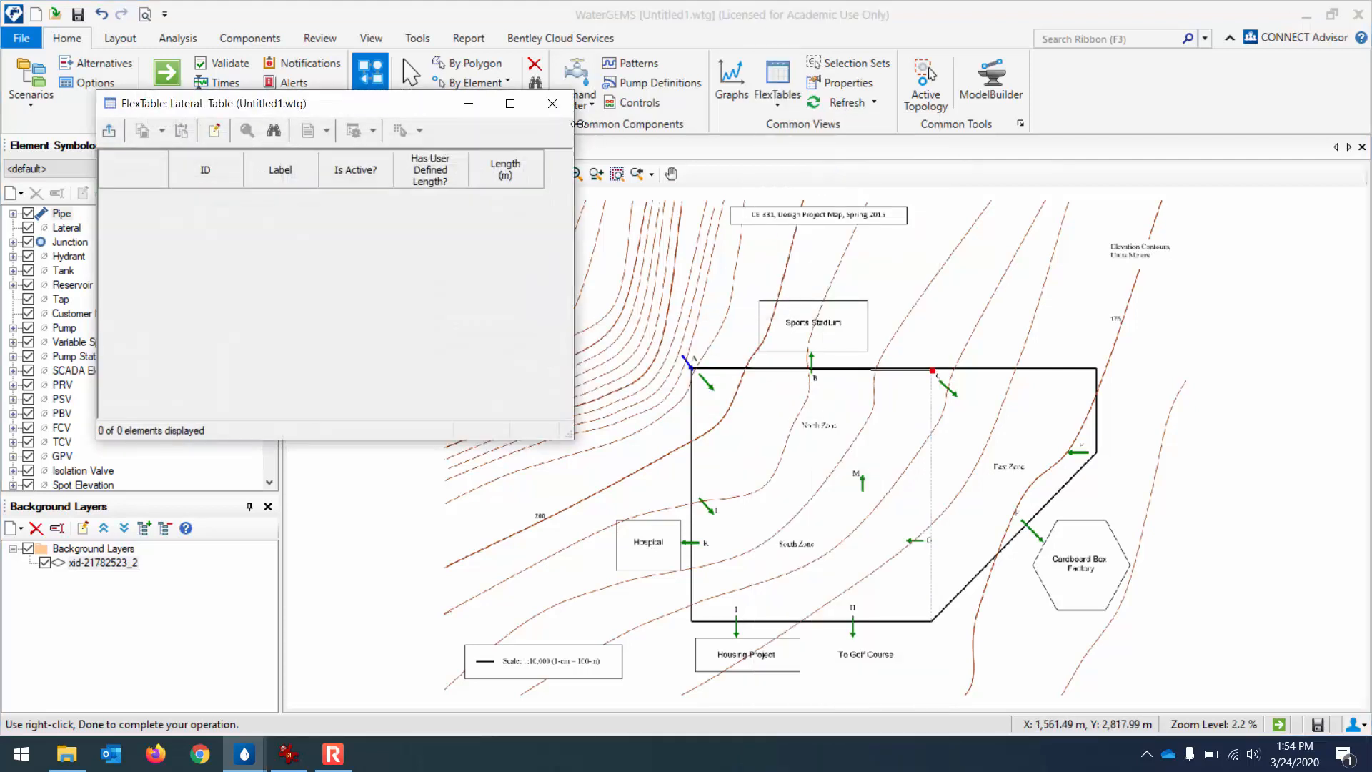
left_click(775, 83)
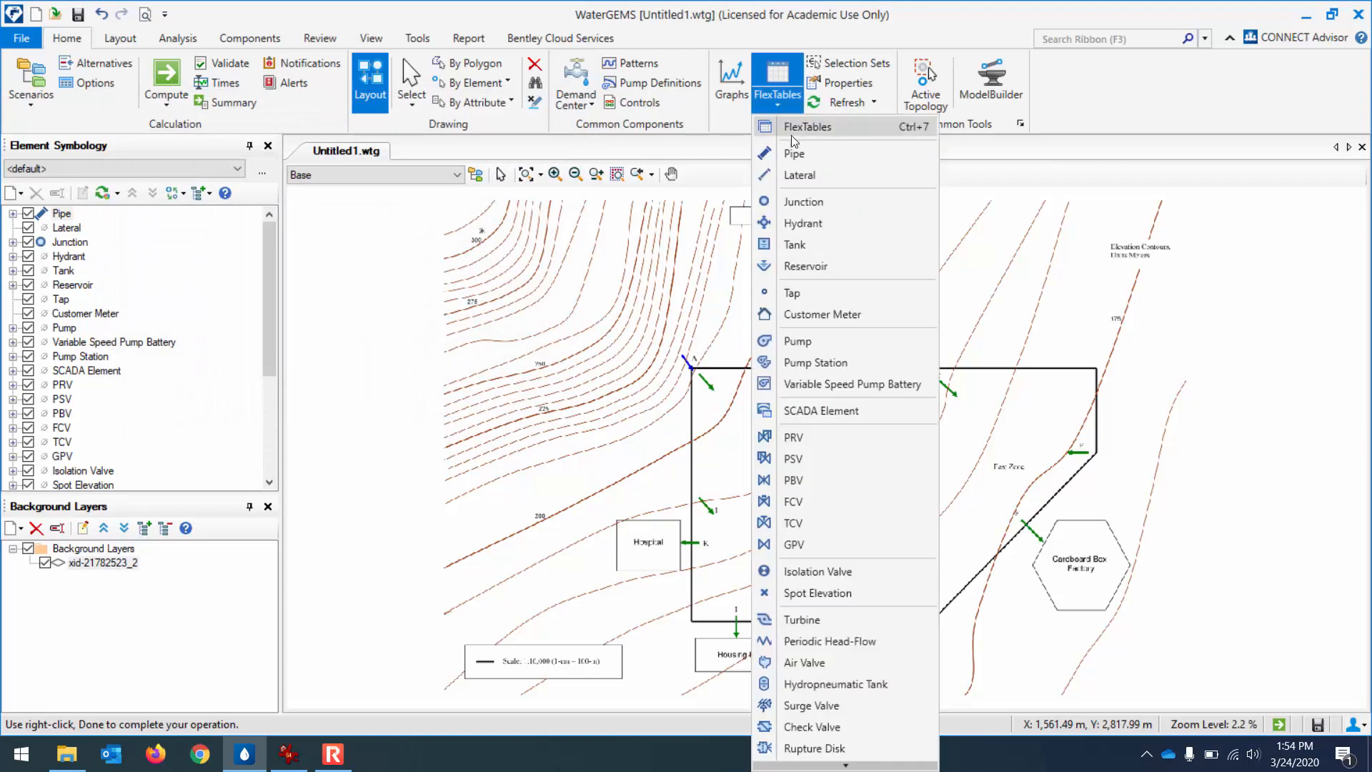
left_click(795, 153)
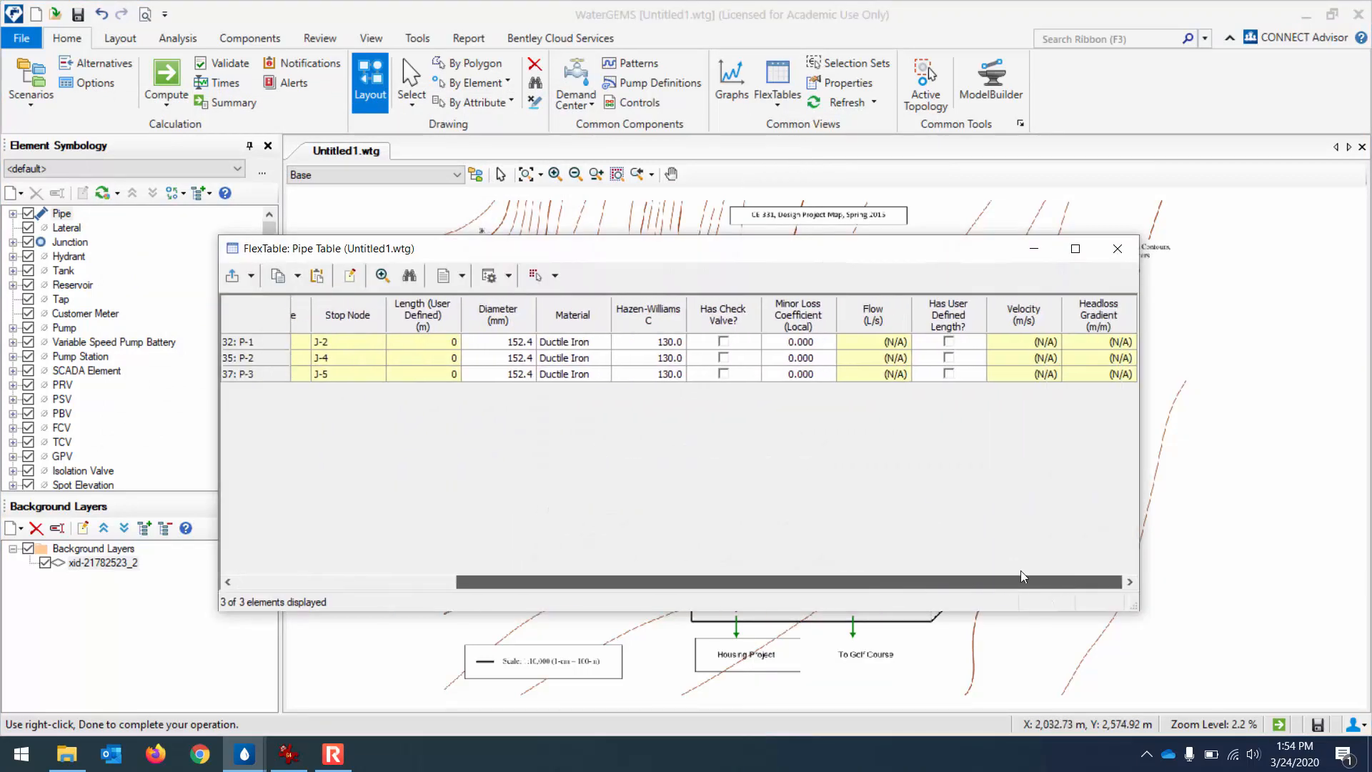
scroll("left", 3)
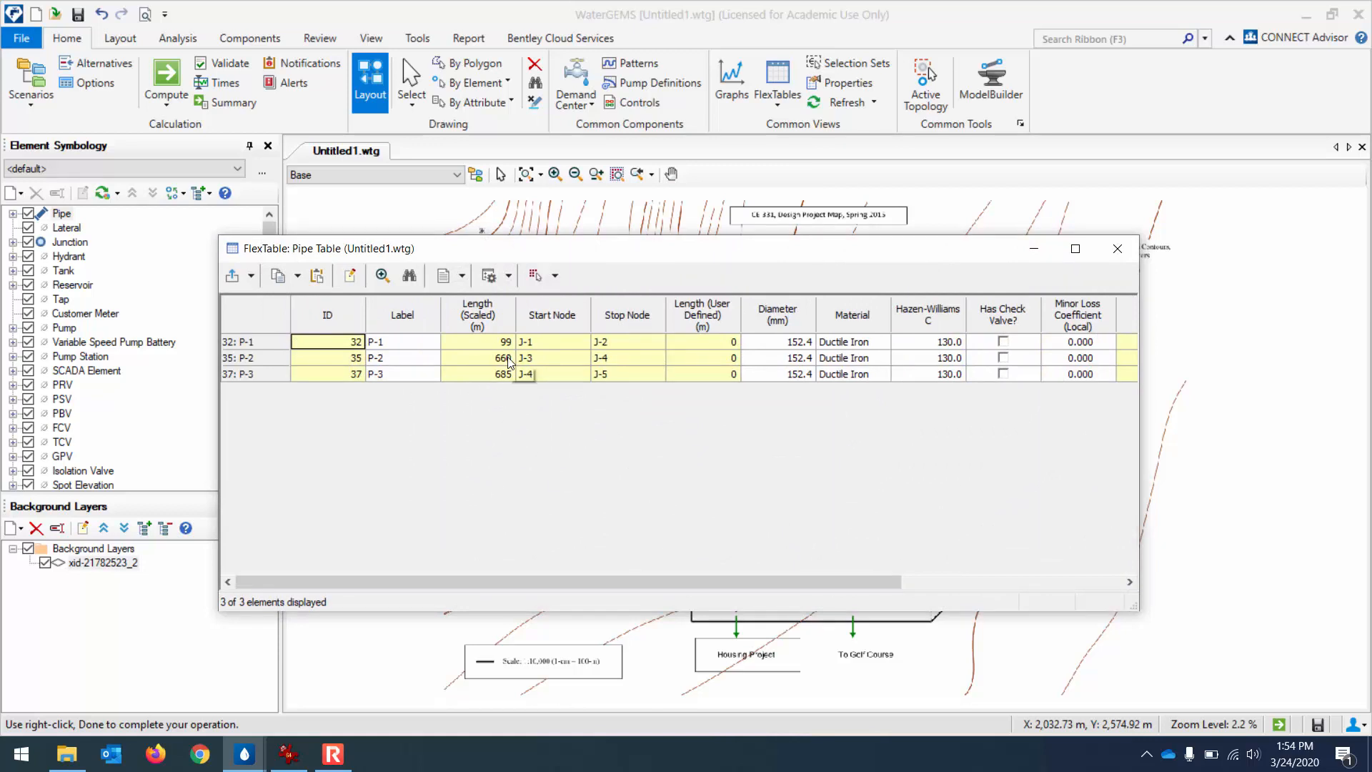
left_click(1118, 248)
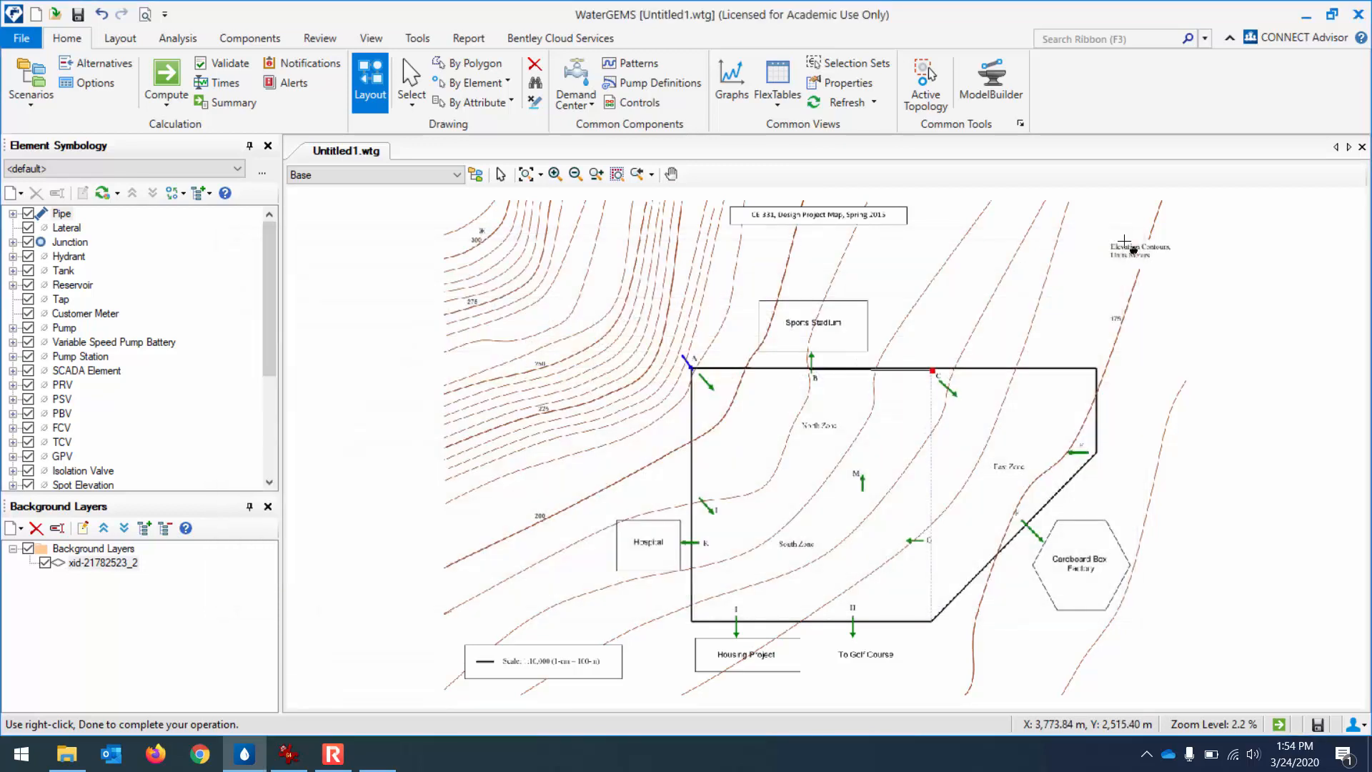